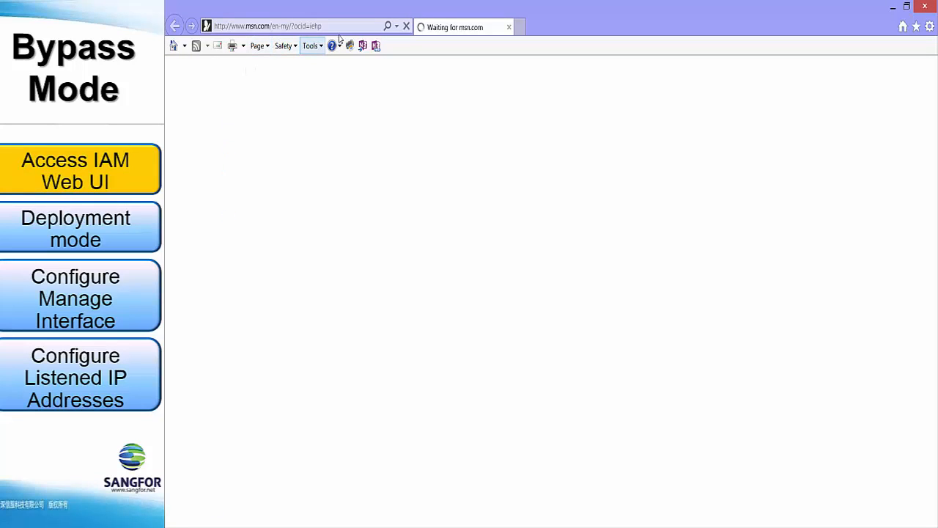
{"action": "left_click", "coordinate": [293, 27]}
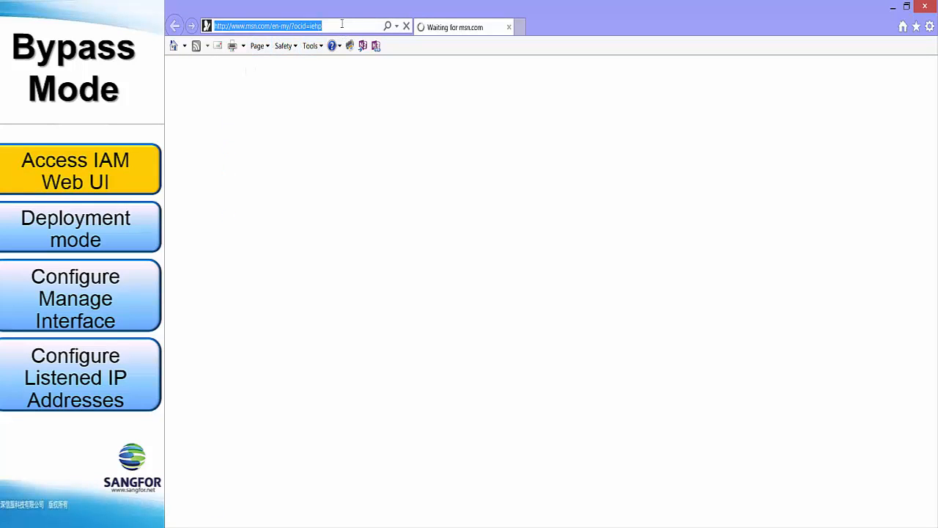
{"action": "type", "text": "https://10.251.251.251/"}
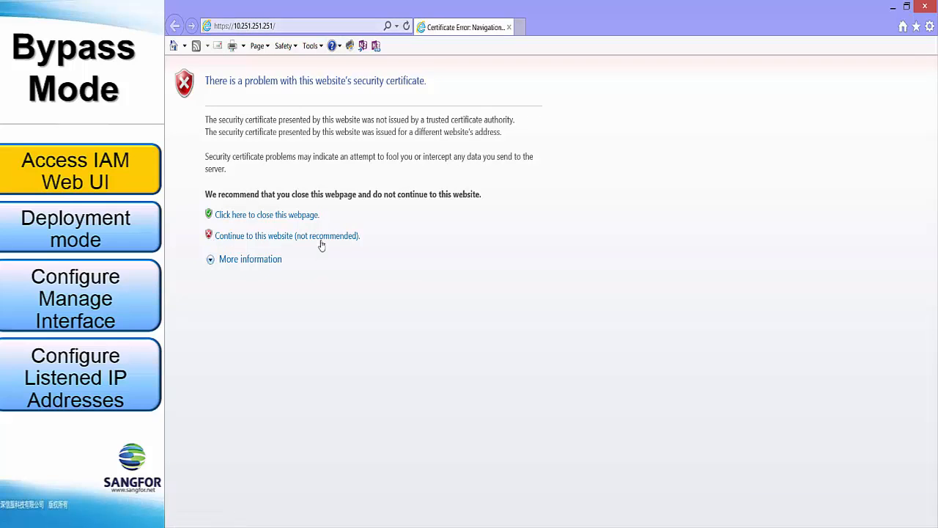
{"action": "left_click", "coordinate": [288, 234]}
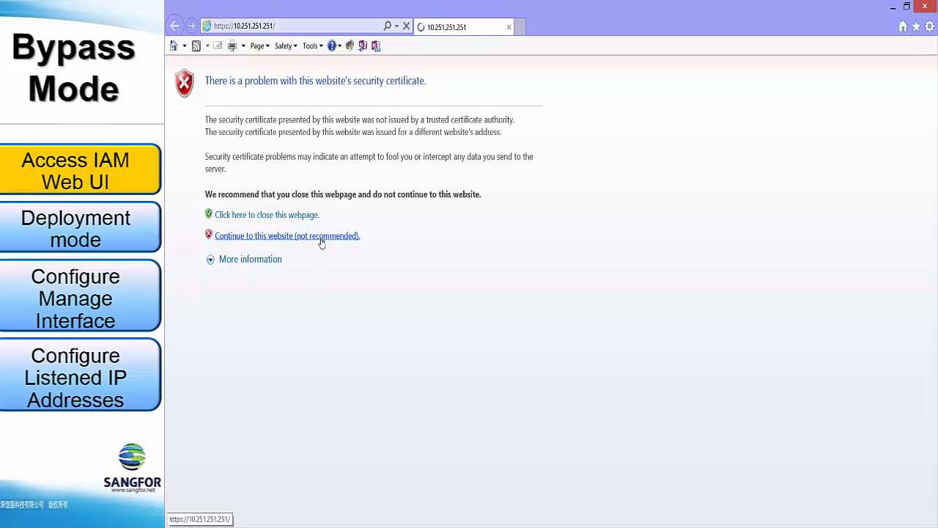
{"action": "left_click", "coordinate": [287, 235]}
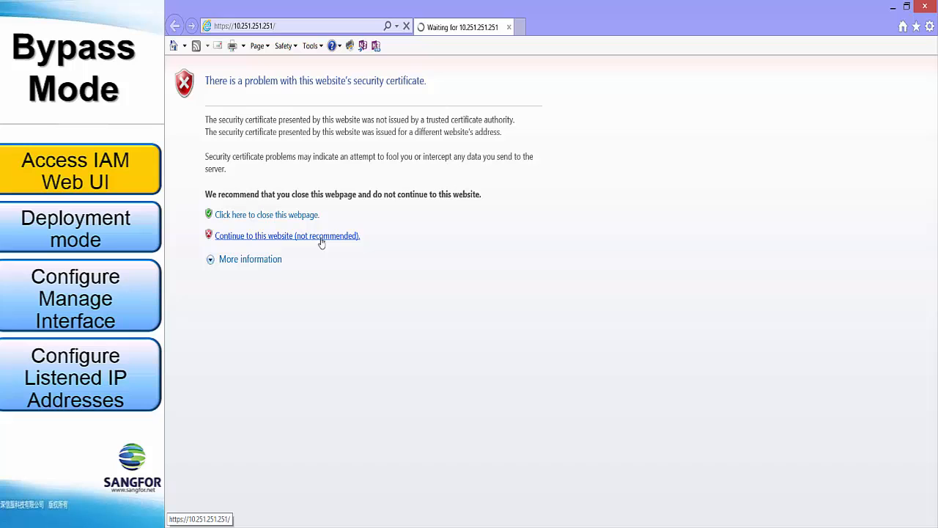
- Sign in to the IAM console as admin
{"action": "left_click", "coordinate": [288, 235]}
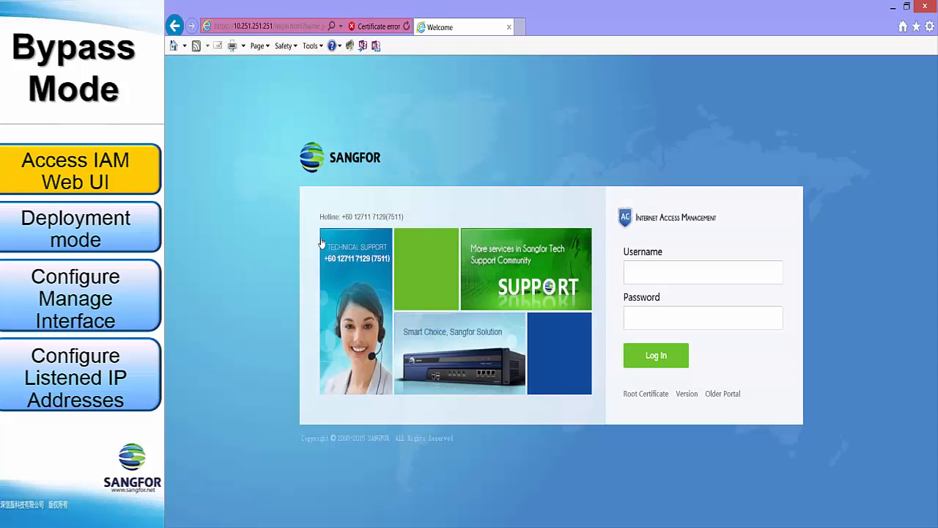
{"action": "type", "text": "admin"}
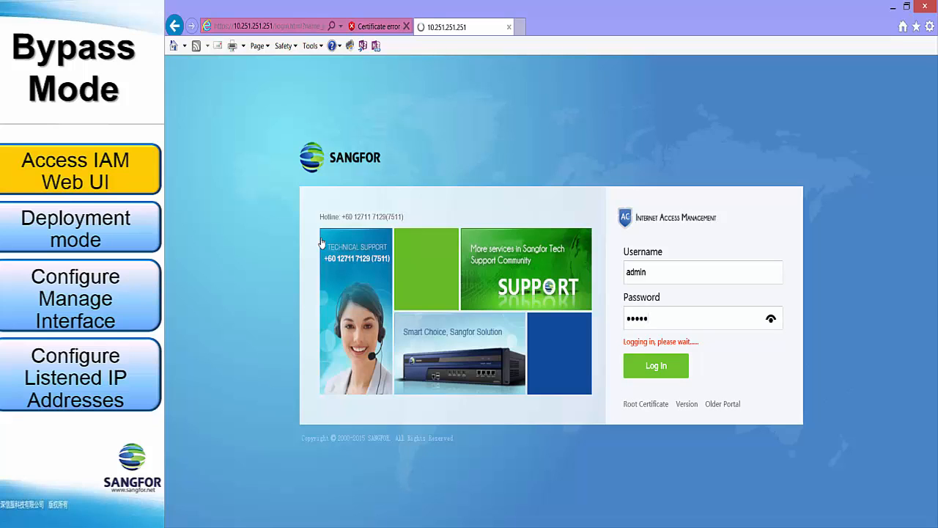
{"action": "left_click", "coordinate": [655, 366]}
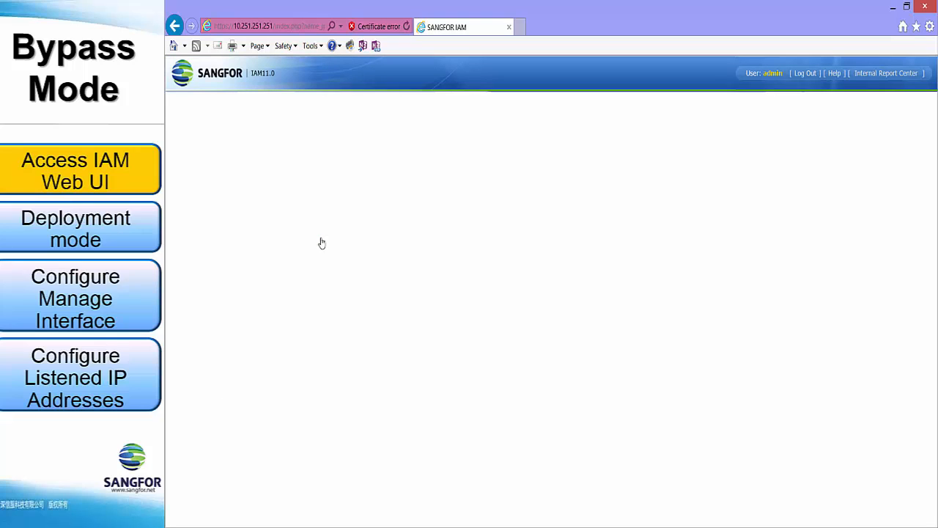
- Dismiss the weak-password alert and go to Network > Deployment
{"action": "left_click", "coordinate": [75, 170]}
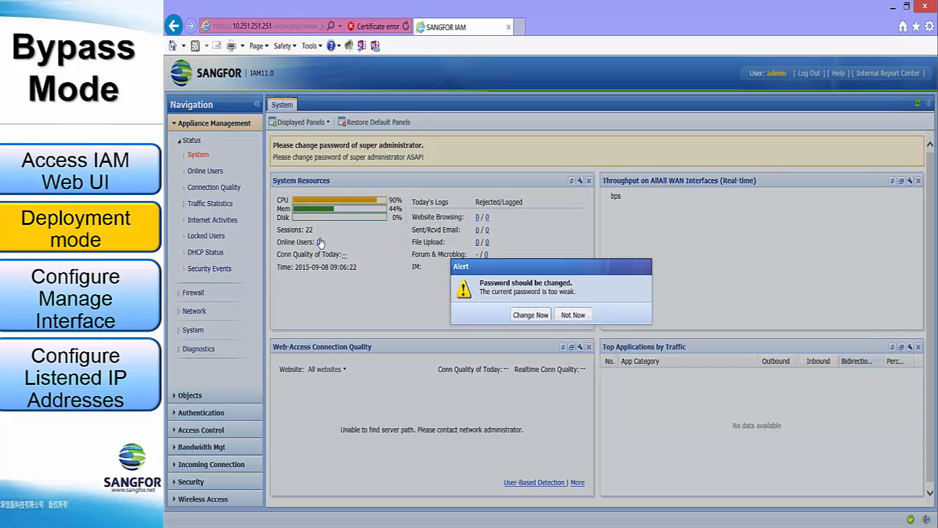
{"action": "left_click", "coordinate": [573, 314]}
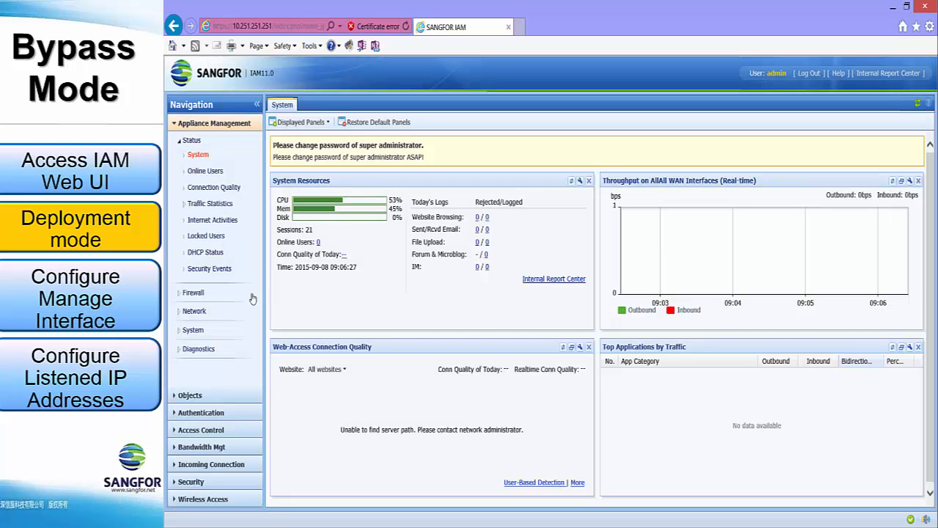
{"action": "left_click", "coordinate": [193, 311]}
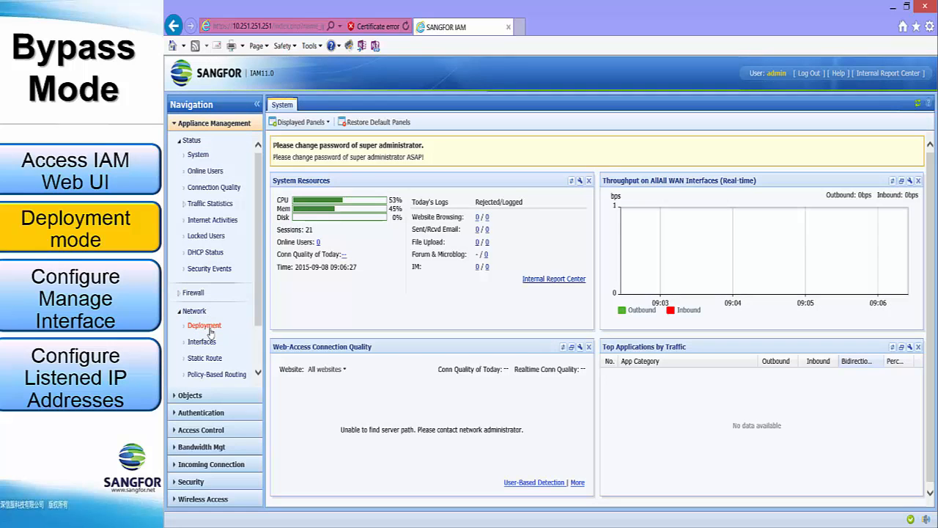
{"action": "left_click", "coordinate": [204, 325]}
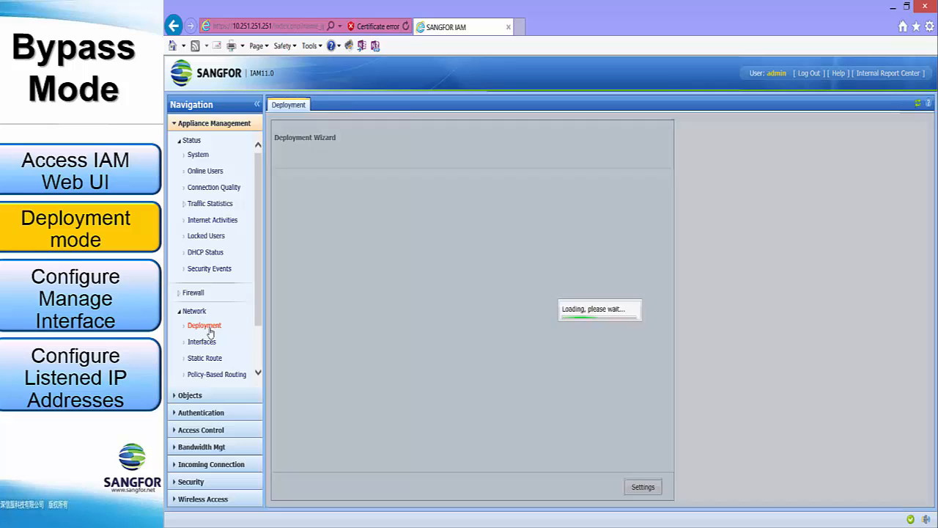
{"action": "left_click", "coordinate": [204, 326]}
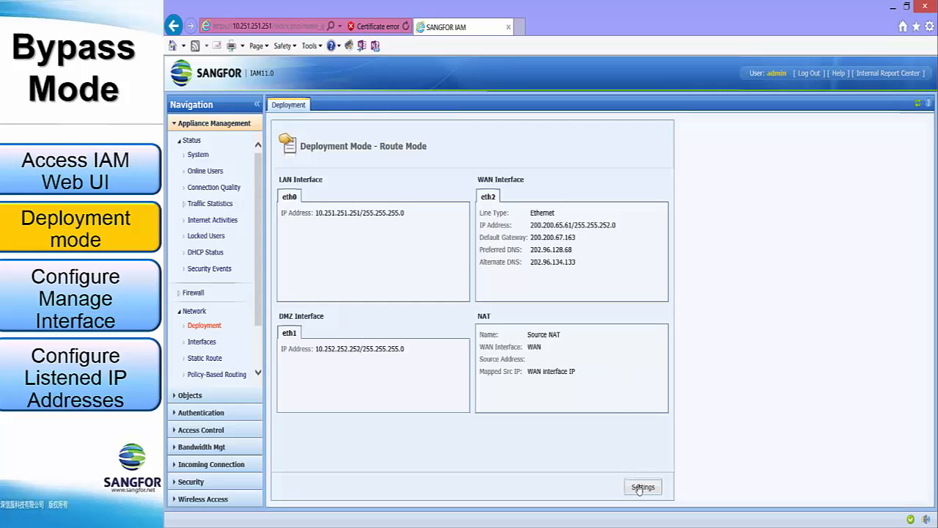
- Start the deployment wizard, choose Bypass Mode and continue to the management interface step
{"action": "left_click", "coordinate": [642, 487]}
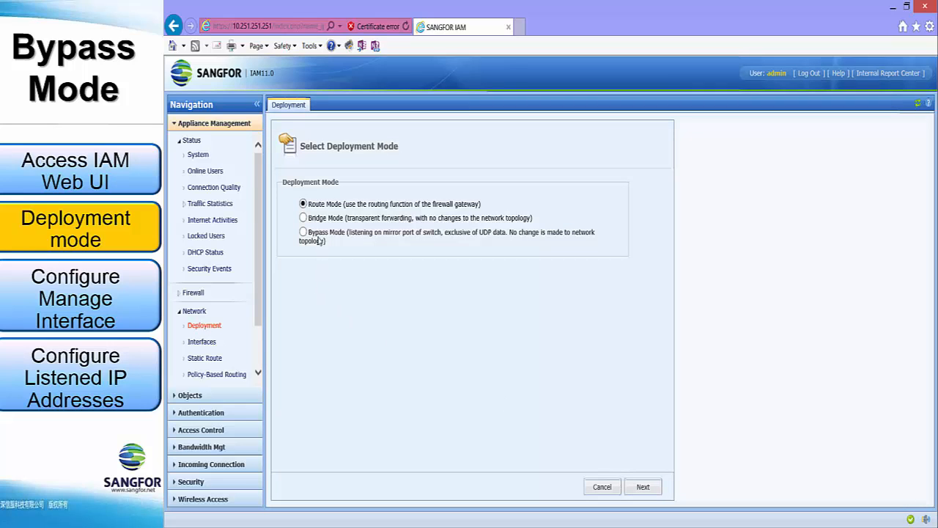
{"action": "left_click", "coordinate": [302, 232]}
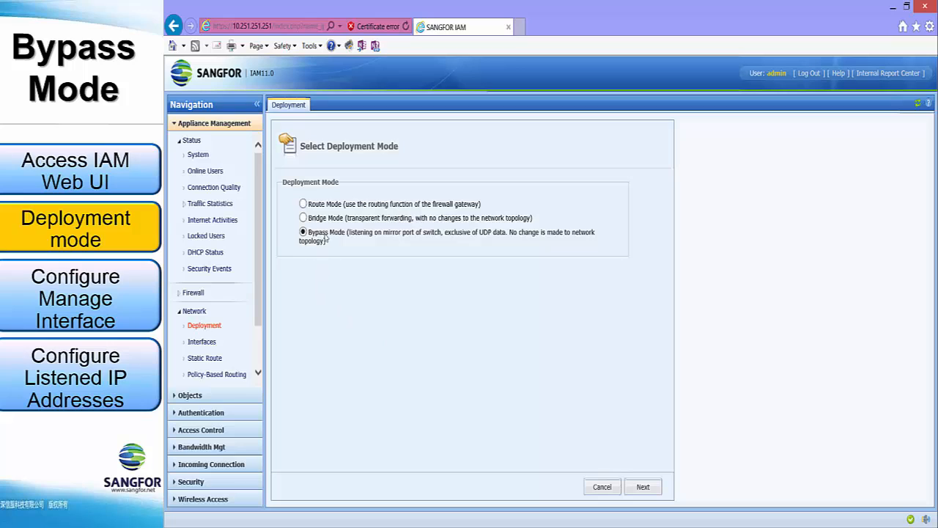
{"action": "mouse_move", "coordinate": [642, 487]}
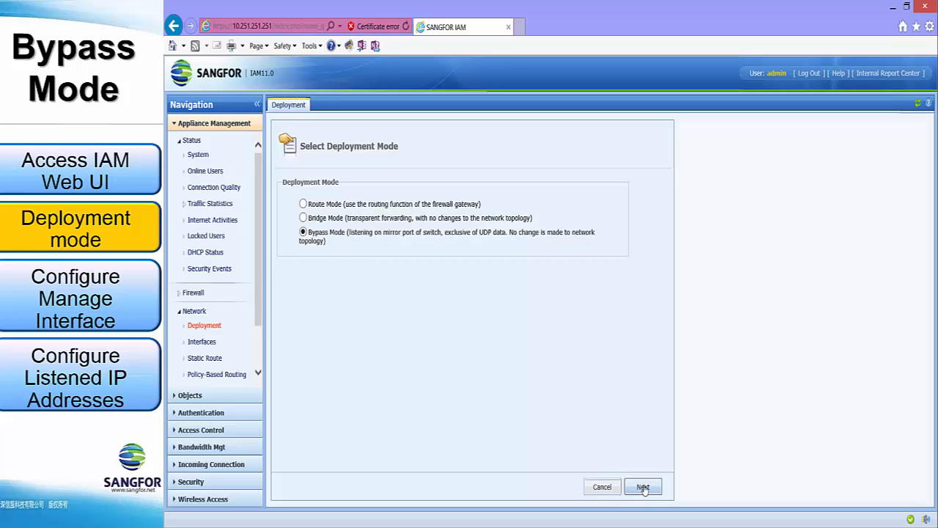
{"action": "left_click", "coordinate": [642, 487]}
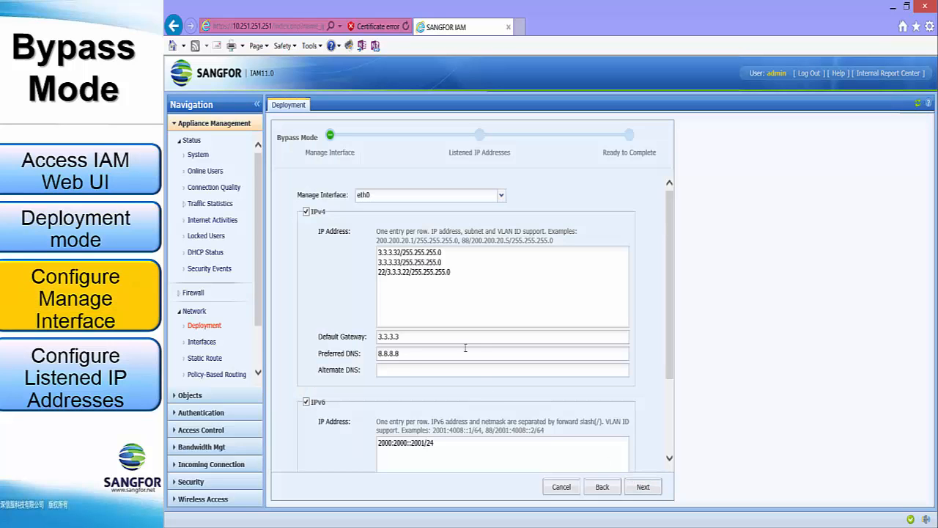
- Keep eth0 as management interface with IP 192.168.100.100/255.255.255.0 and gateway 192.168.100.254
{"action": "left_click", "coordinate": [501, 195]}
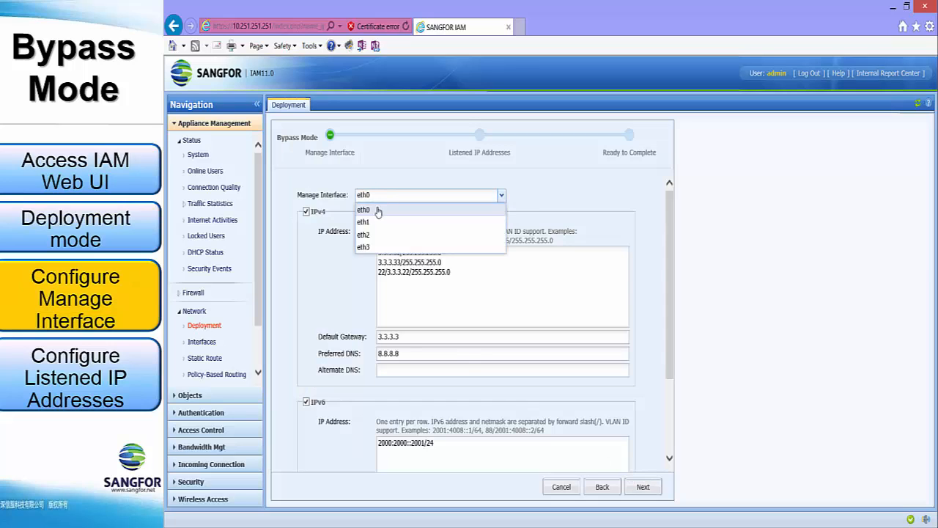
{"action": "left_click", "coordinate": [363, 210]}
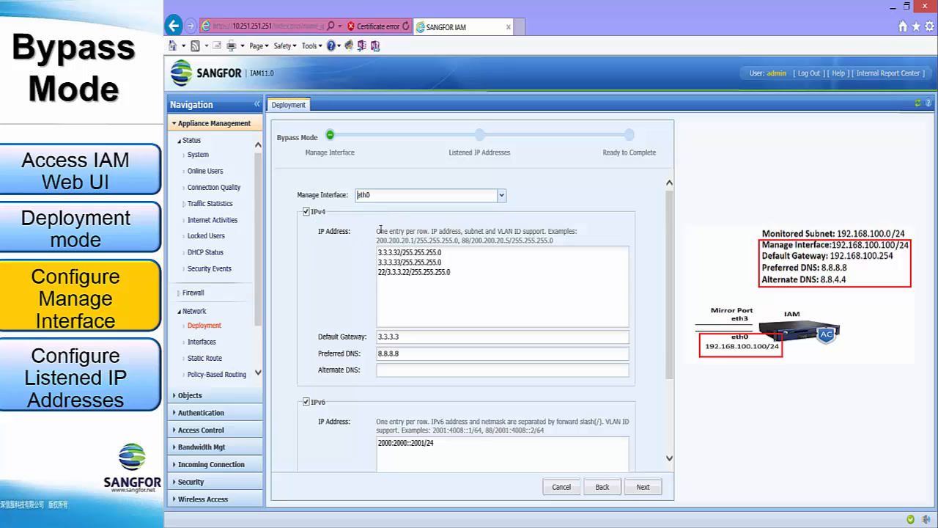
{"action": "left_click_drag", "start_coordinate": [379, 253], "coordinate": [452, 271]}
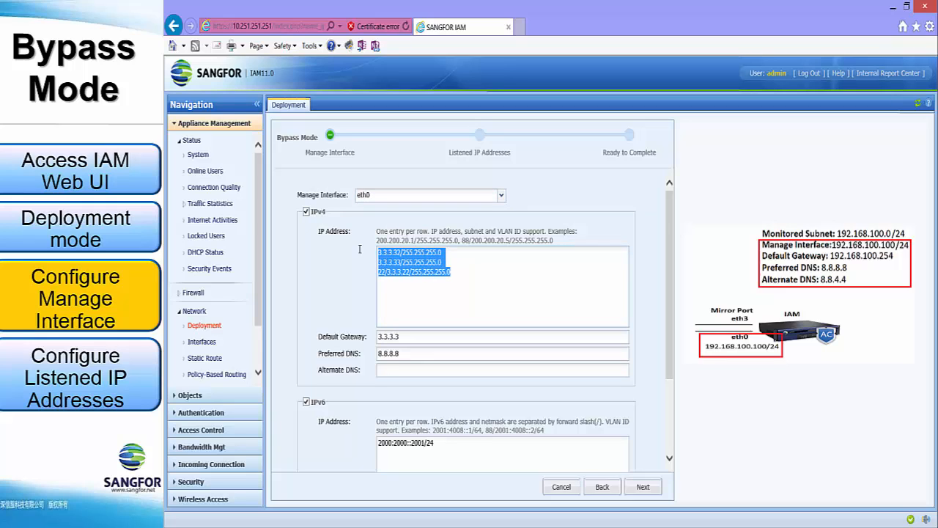
{"action": "mouse_move", "coordinate": [356, 249]}
{"action": "type", "text": "192.168.100.100/255.2"}
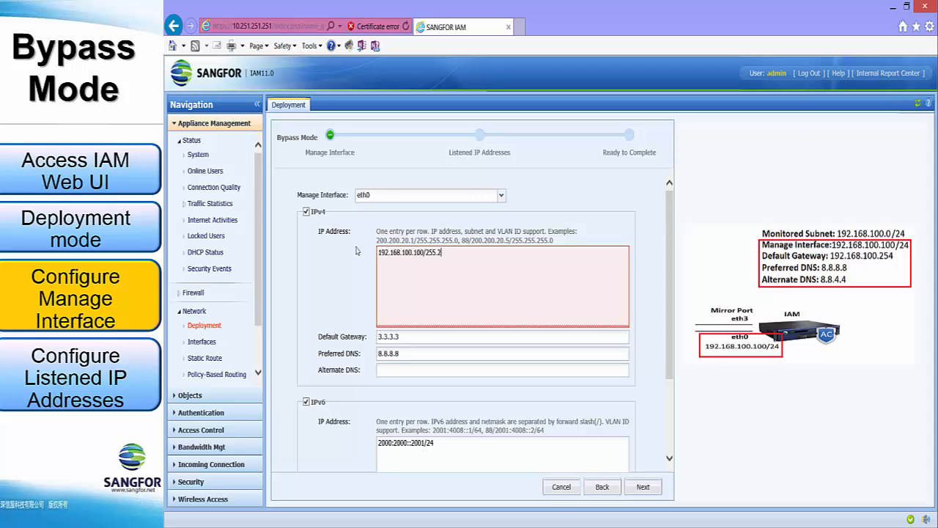
{"action": "type", "text": "55.0"}
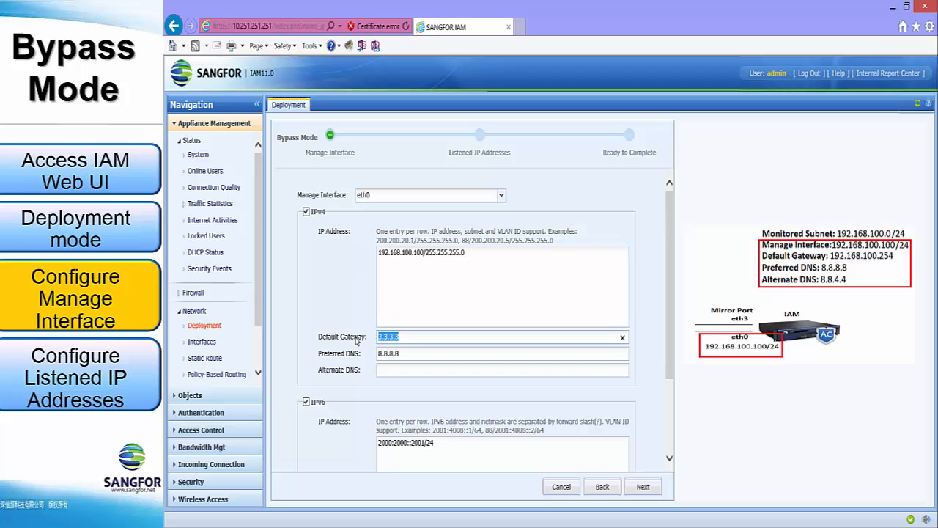
{"action": "type", "text": "192.168.100.254"}
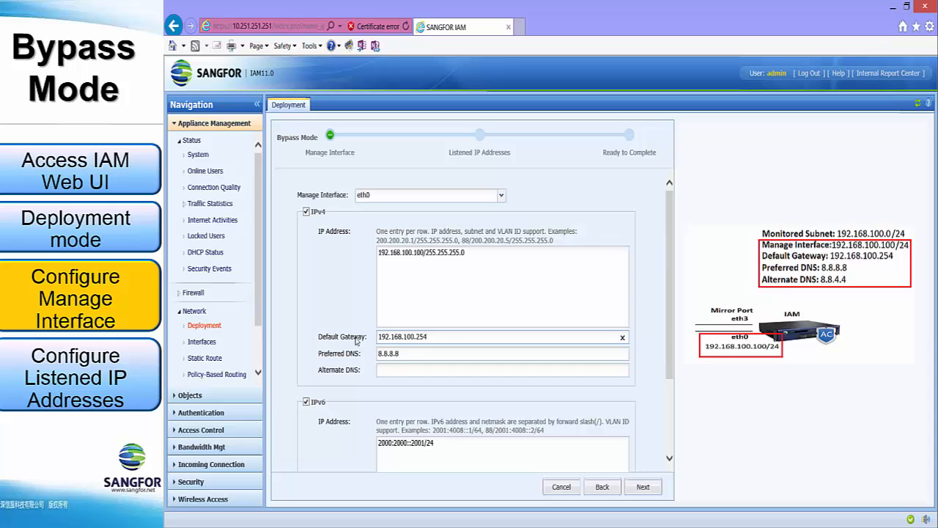
- Set DNS 8.8.8.8 and 8.8.4.4, uncheck IPv6, and advance to the Listened IP Addresses step
{"action": "left_click", "coordinate": [501, 353]}
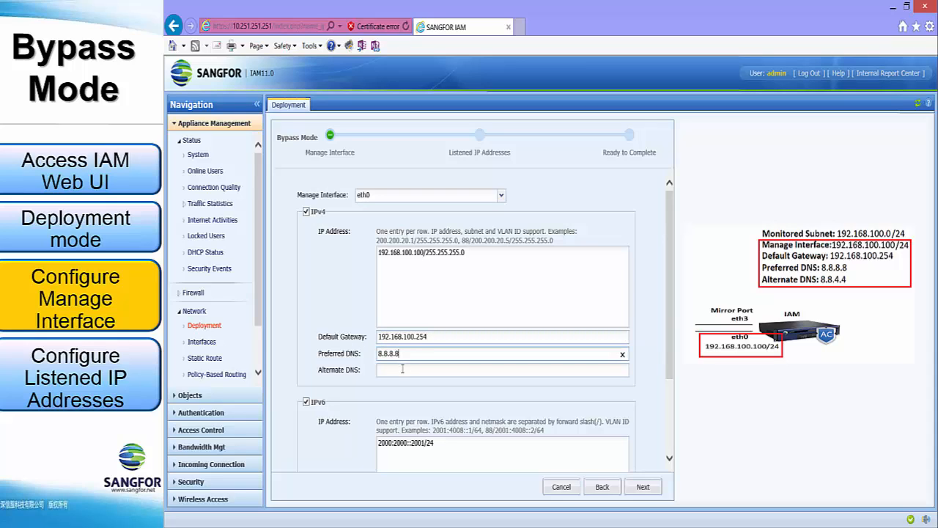
{"action": "type", "text": "8.8.4.4"}
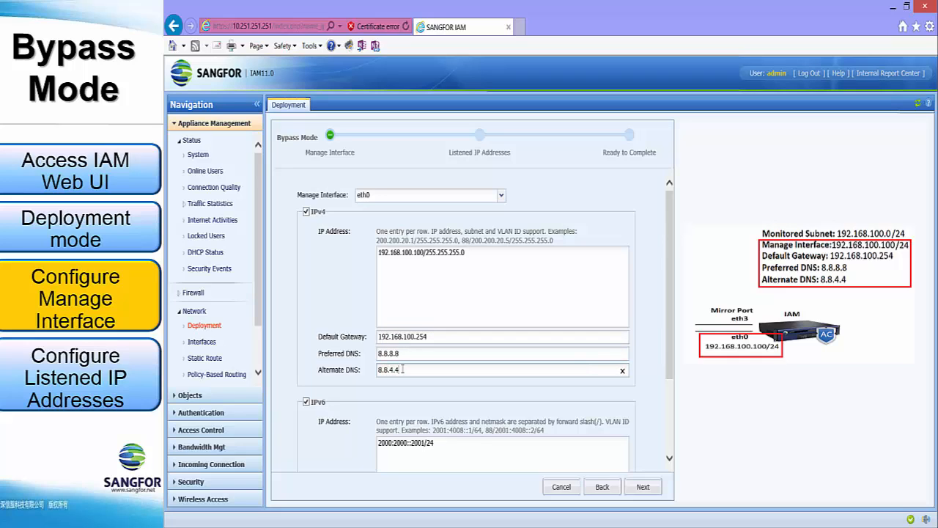
{"action": "scroll", "scroll_direction": "down", "scroll_amount": 3}
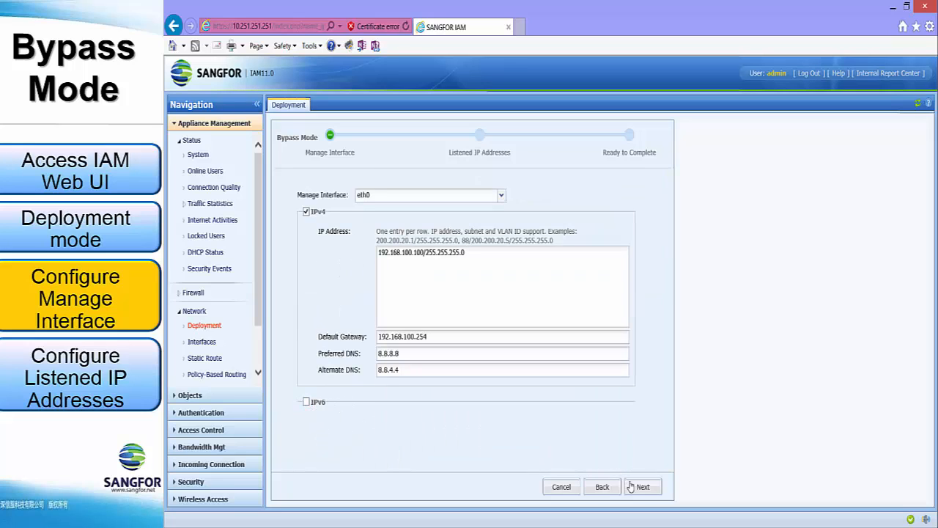
{"action": "left_click", "coordinate": [643, 487]}
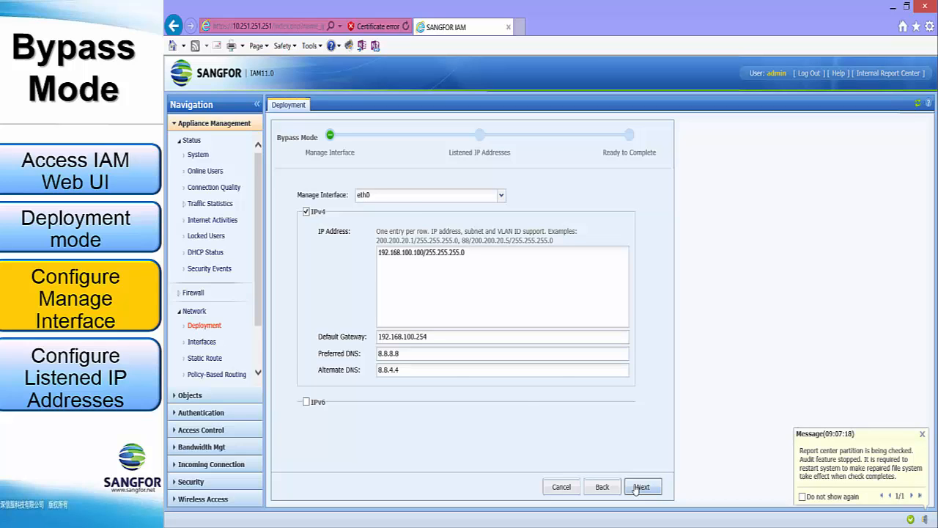
{"action": "left_click", "coordinate": [643, 486]}
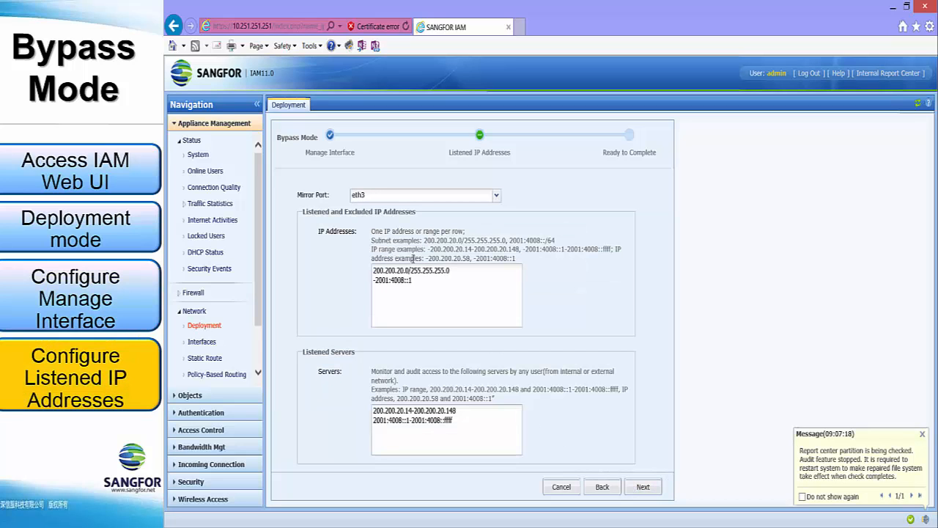
- Set listened addresses to 192.168.100.0/255.255.255.0 on eth3 with no listened servers and continue to the summary
{"action": "left_click", "coordinate": [496, 194]}
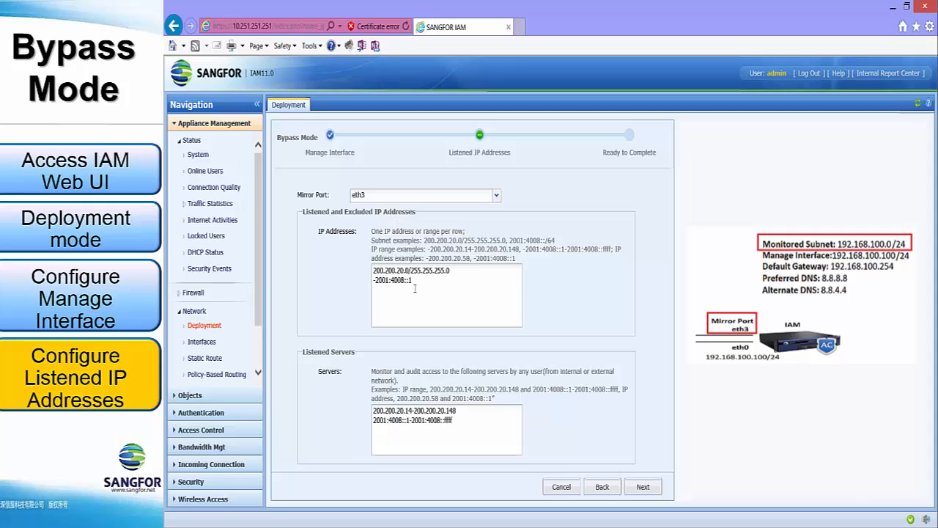
{"action": "left_click_drag", "start_coordinate": [374, 270], "coordinate": [413, 280]}
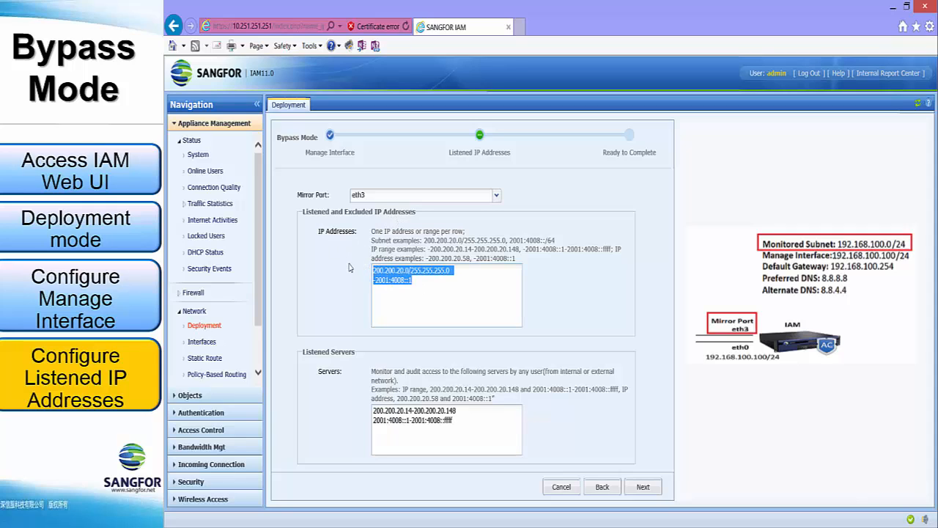
{"action": "type", "text": "192.168.100.0"}
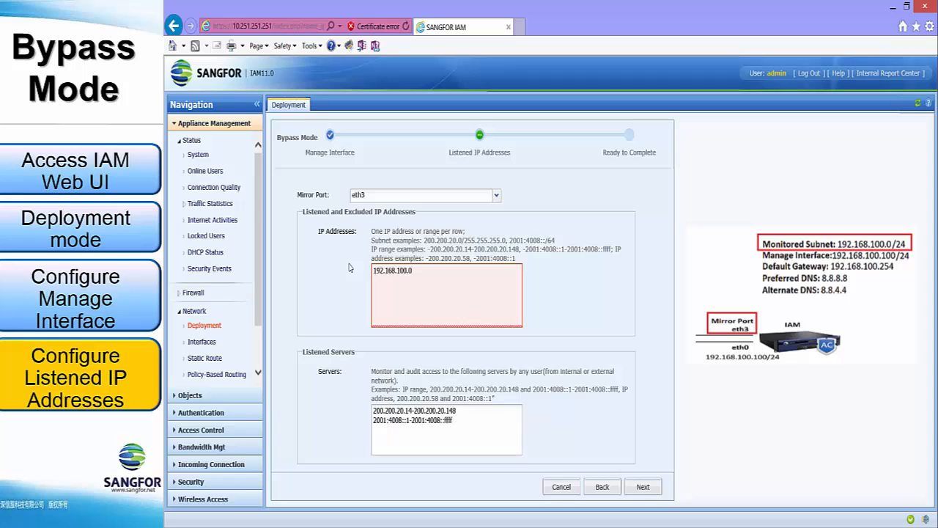
{"action": "type", "text": "/255.255.255.0"}
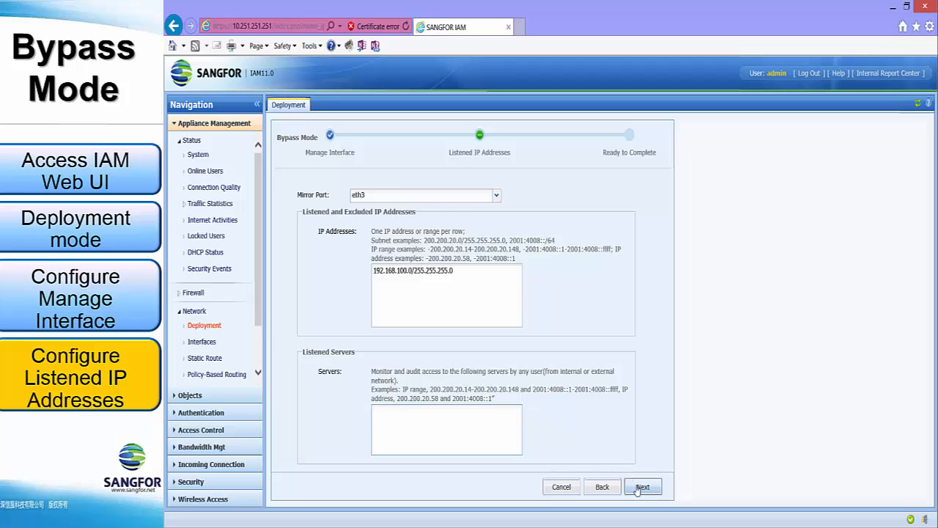
{"action": "left_click", "coordinate": [642, 487]}
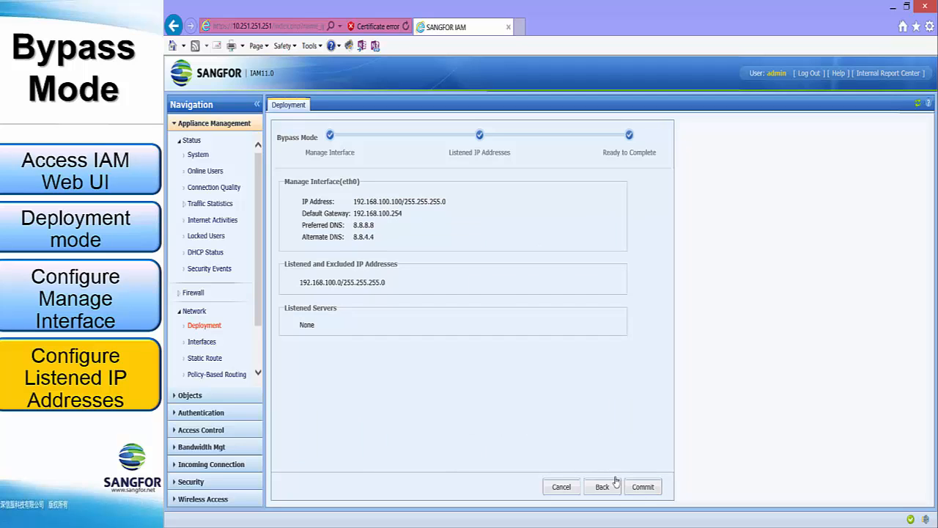
{"action": "mouse_move", "coordinate": [358, 185]}
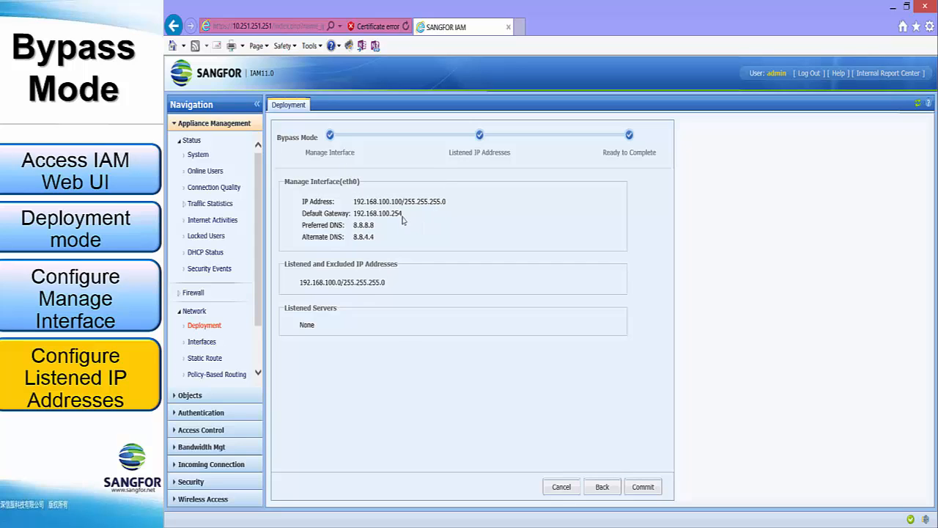
{"action": "mouse_move", "coordinate": [382, 243]}
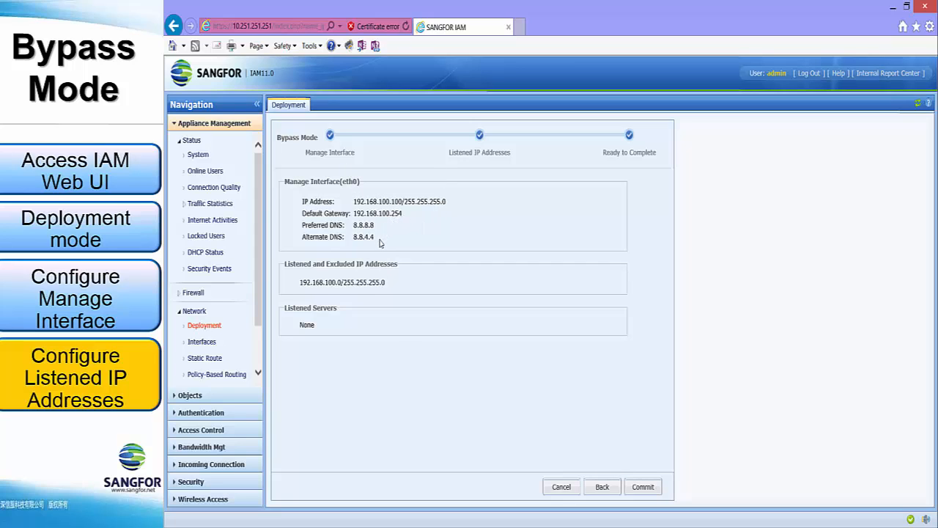
{"action": "mouse_move", "coordinate": [308, 277]}
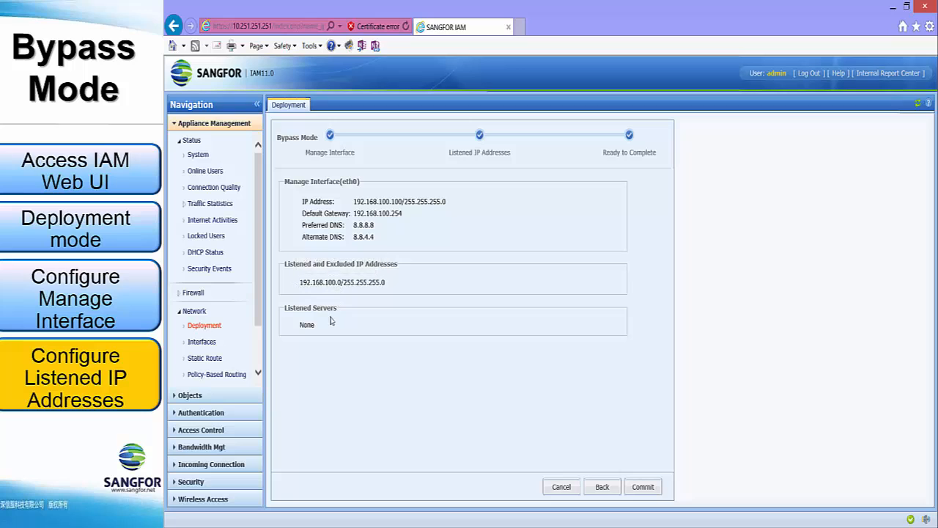
{"action": "mouse_move", "coordinate": [559, 423]}
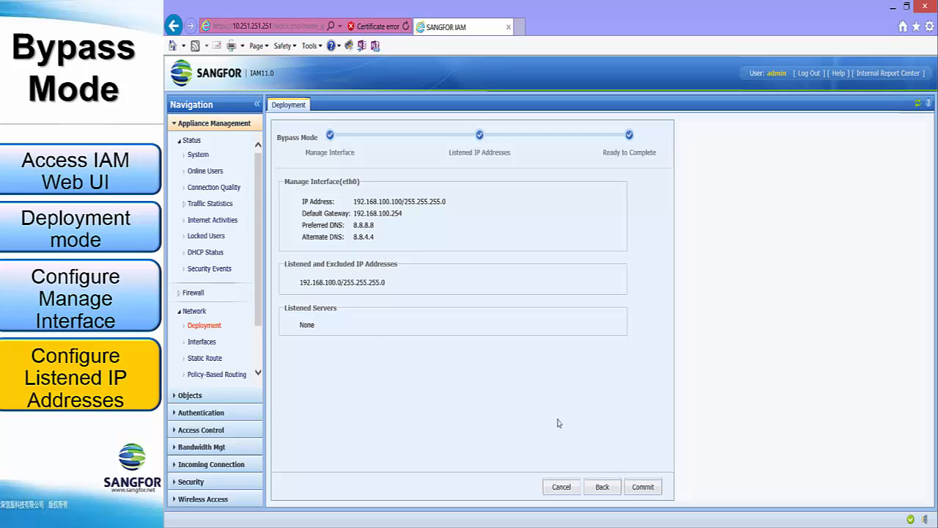
- Commit the bypass deployment, bringing up the restart warning
{"action": "left_click", "coordinate": [642, 486]}
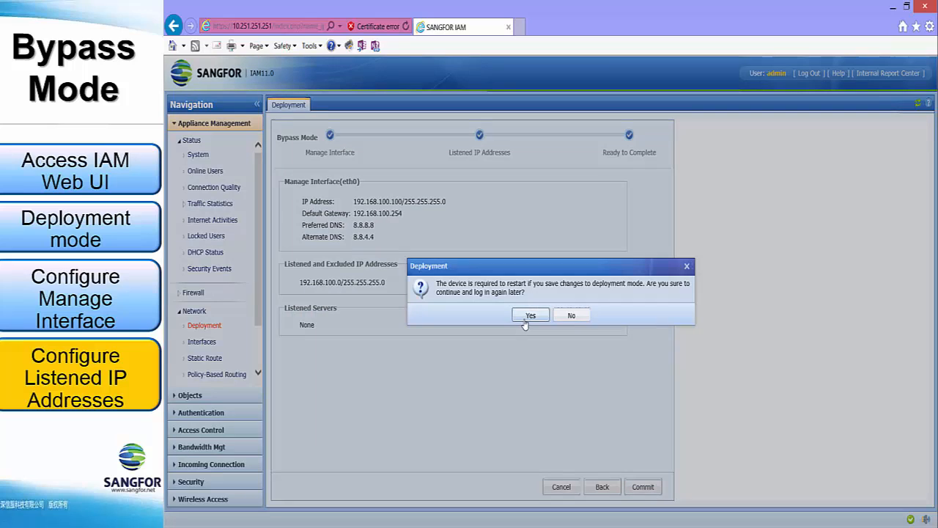
- Confirm the restart and acknowledge the network-restarting notice, returning to the login page
{"action": "left_click", "coordinate": [531, 315]}
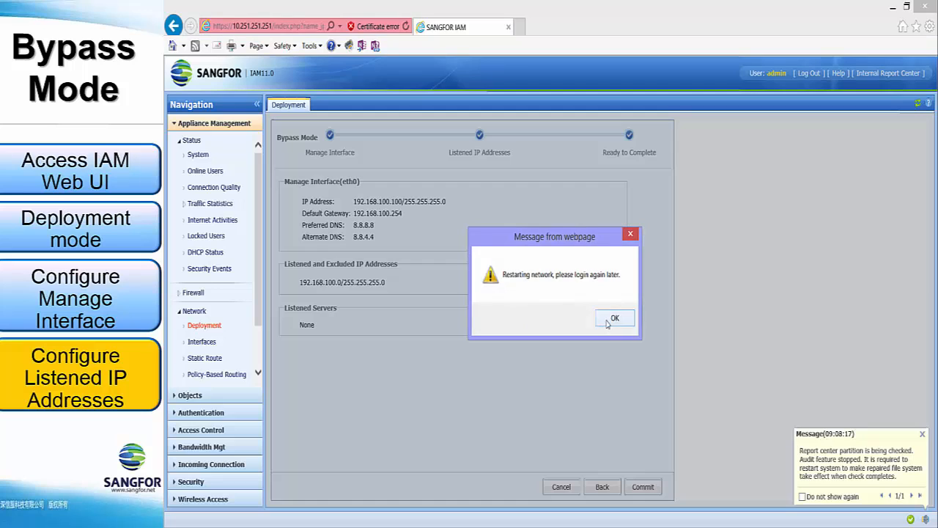
{"action": "left_click", "coordinate": [615, 318]}
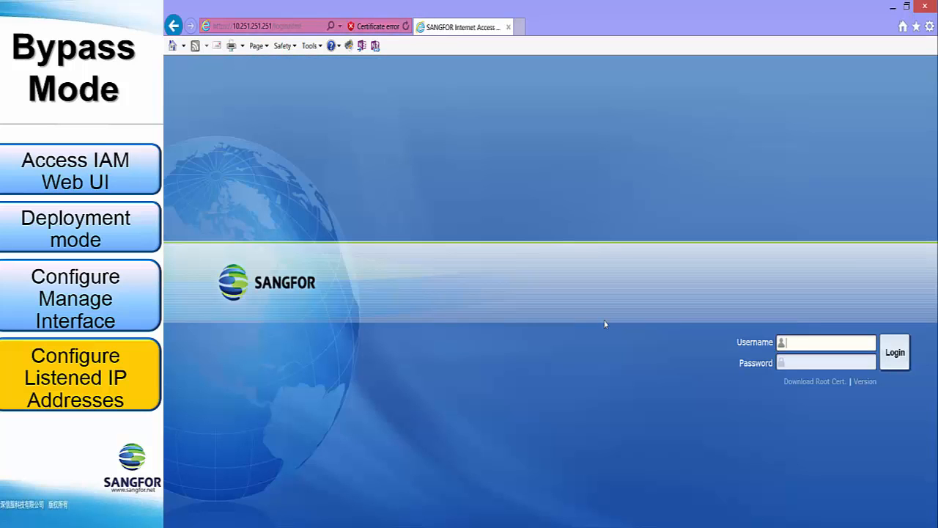